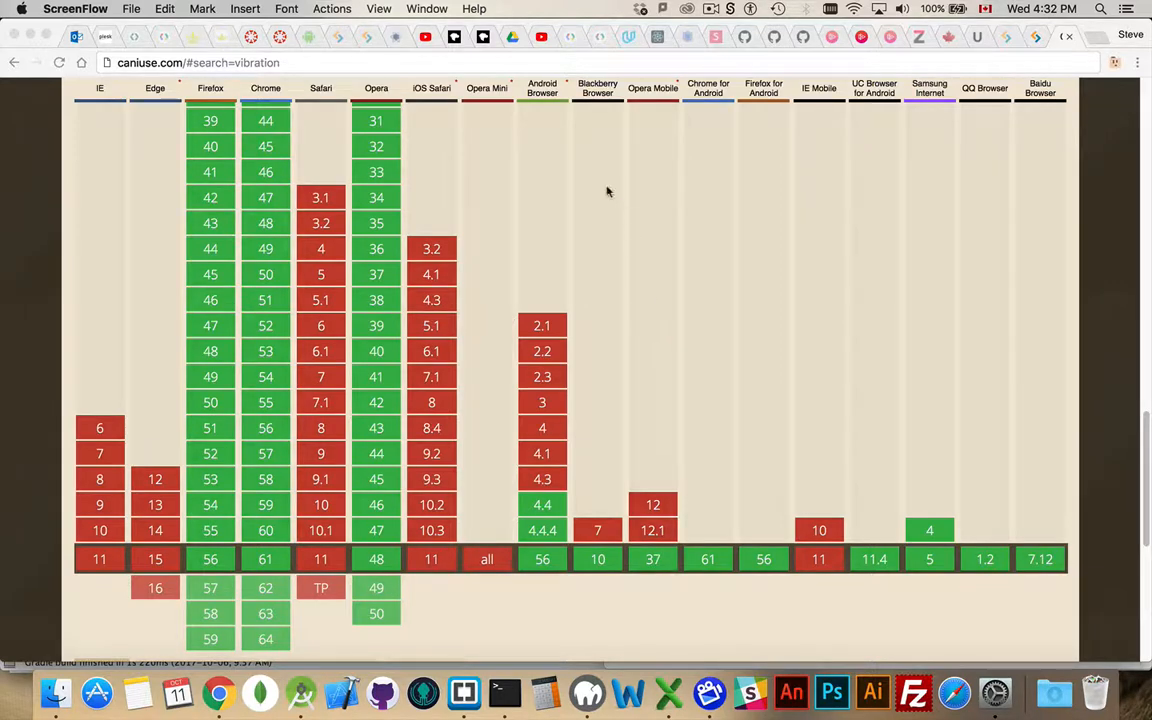
pyautogui.moveTo(129, 245)
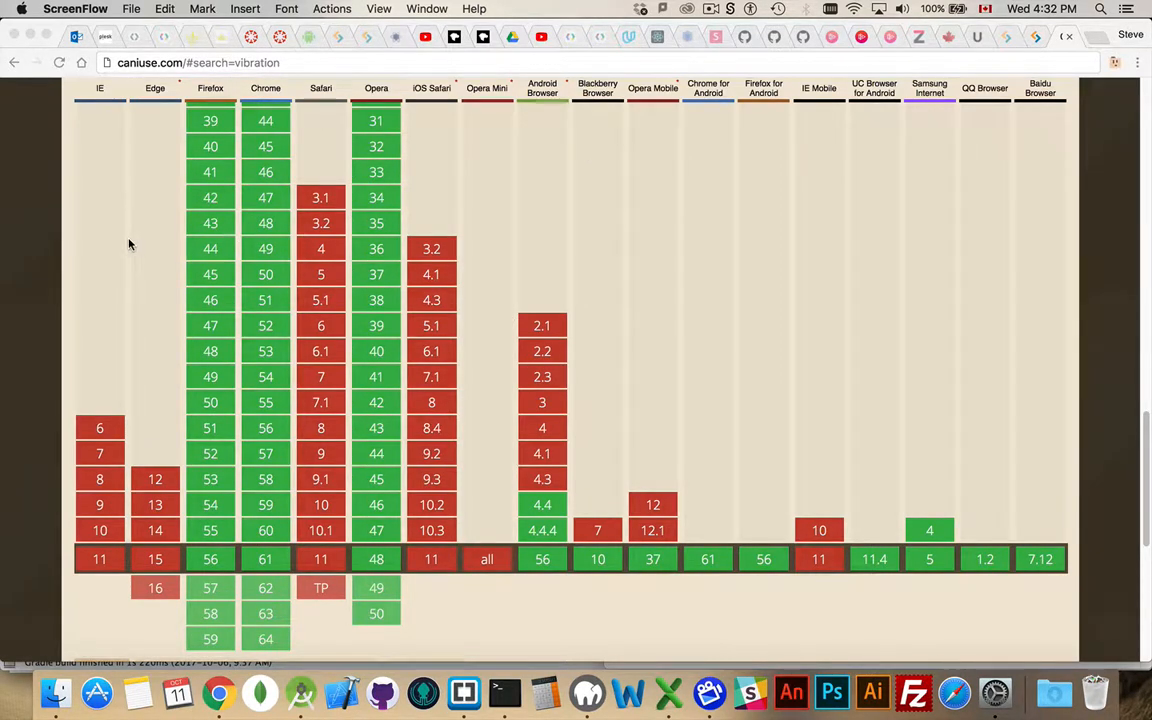
pyautogui.moveTo(120, 249)
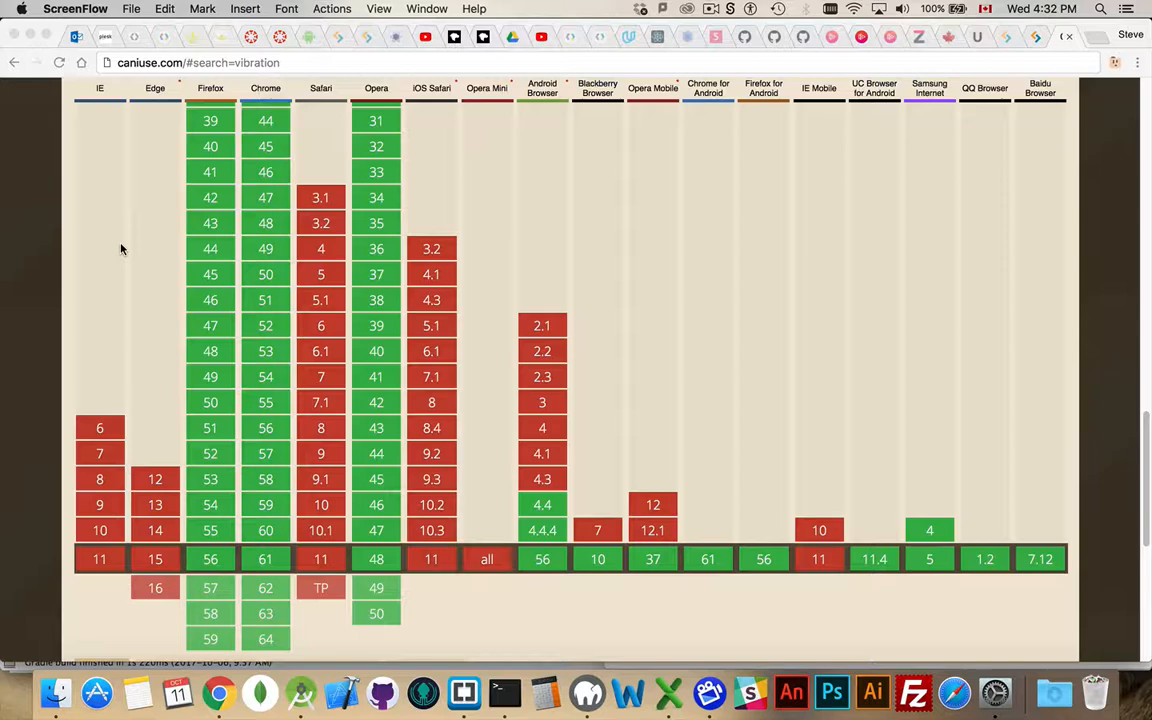
pyautogui.moveTo(144, 232)
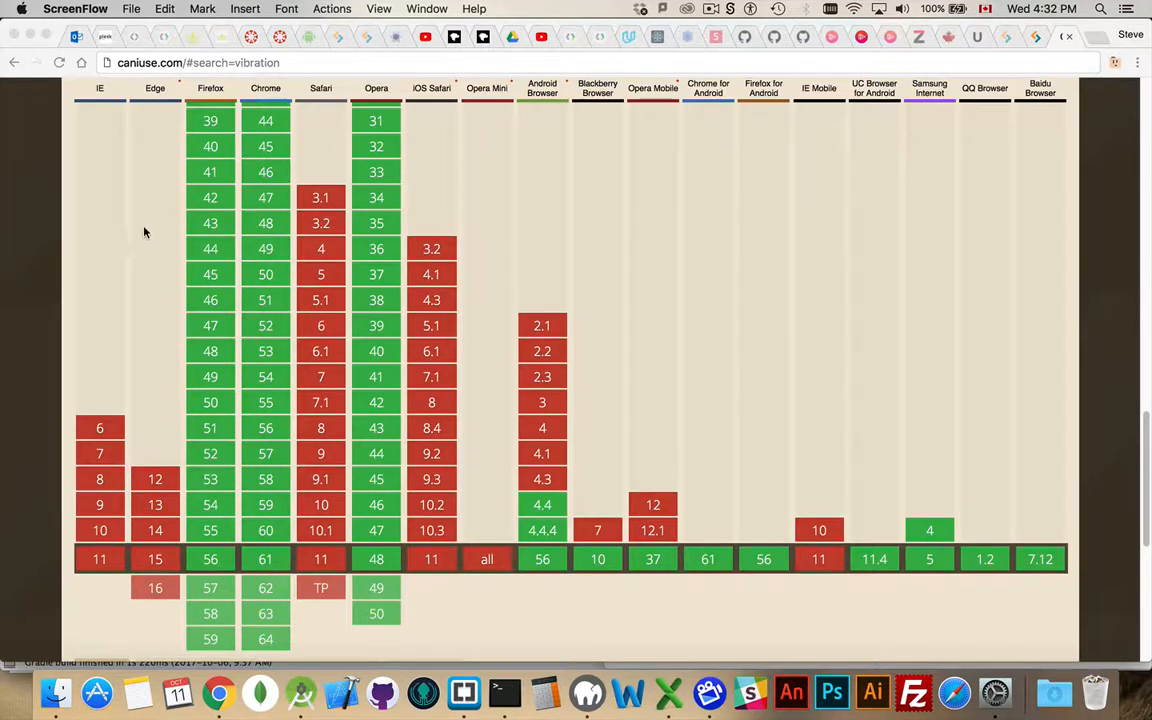
pyautogui.moveTo(395, 295)
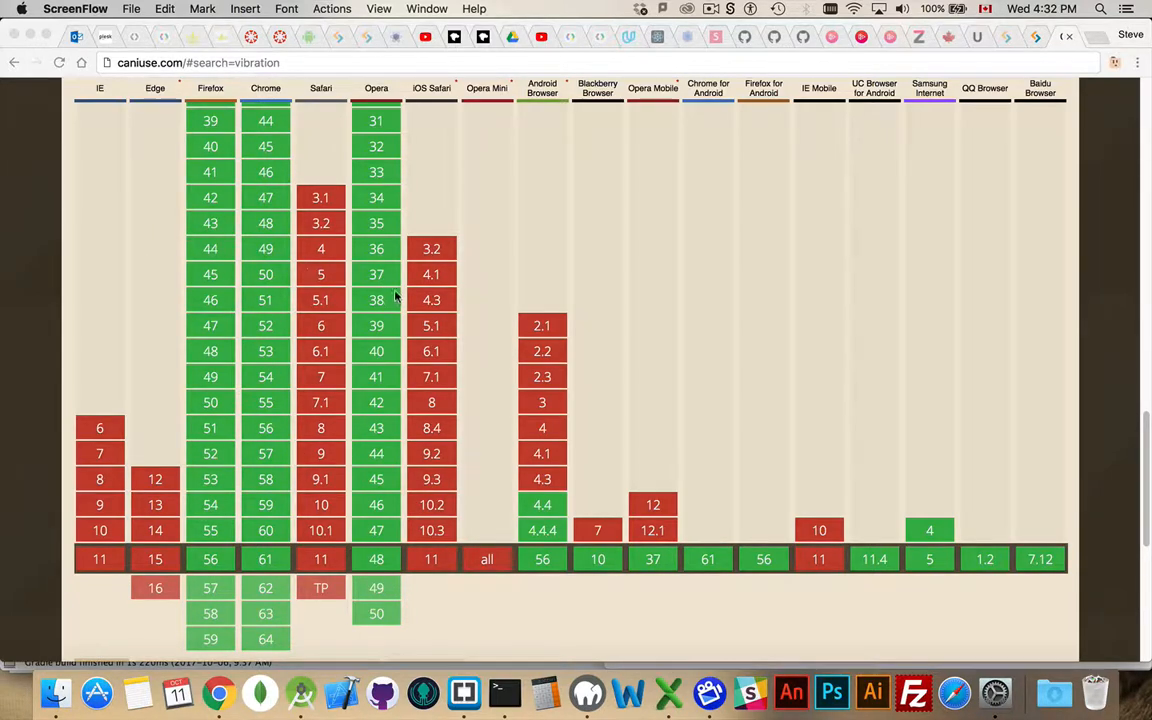
pyautogui.moveTo(658, 558)
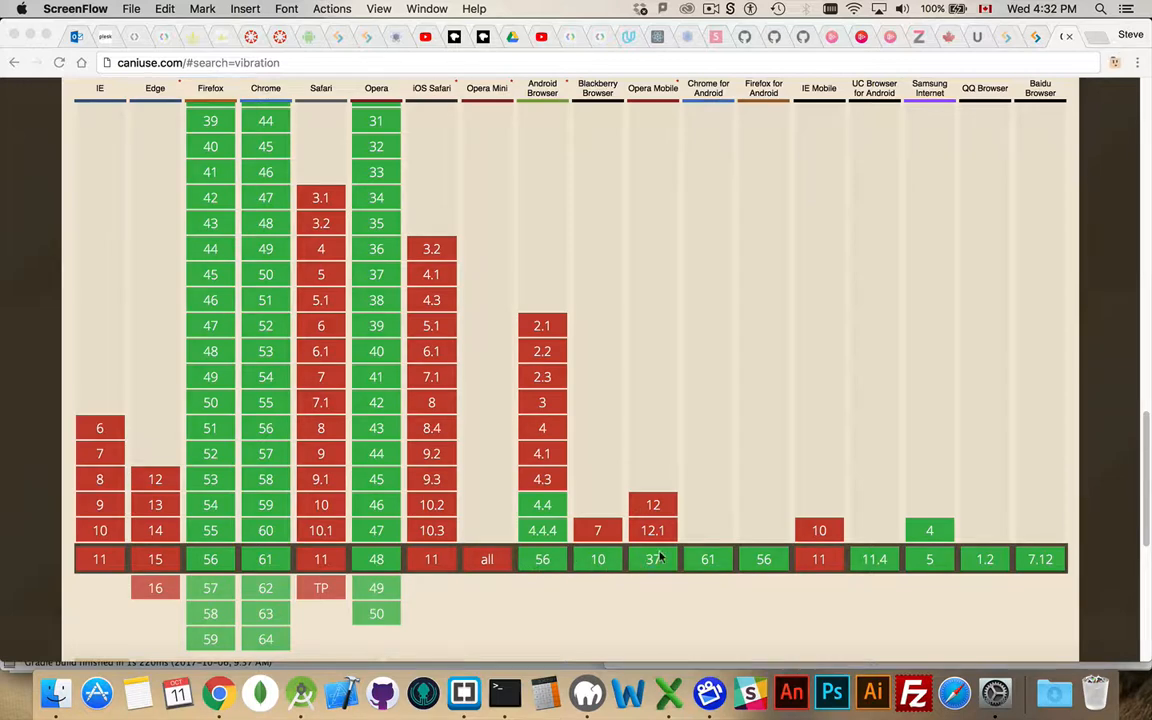
pyautogui.moveTo(903, 471)
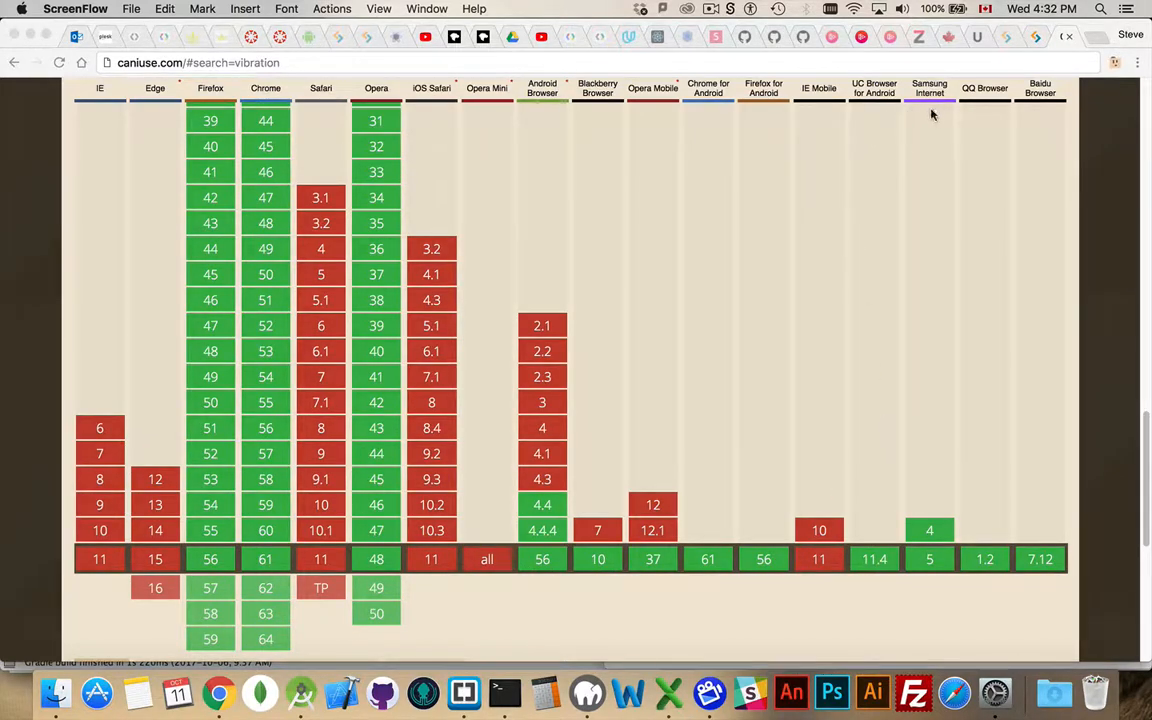
pyautogui.moveTo(1016, 179)
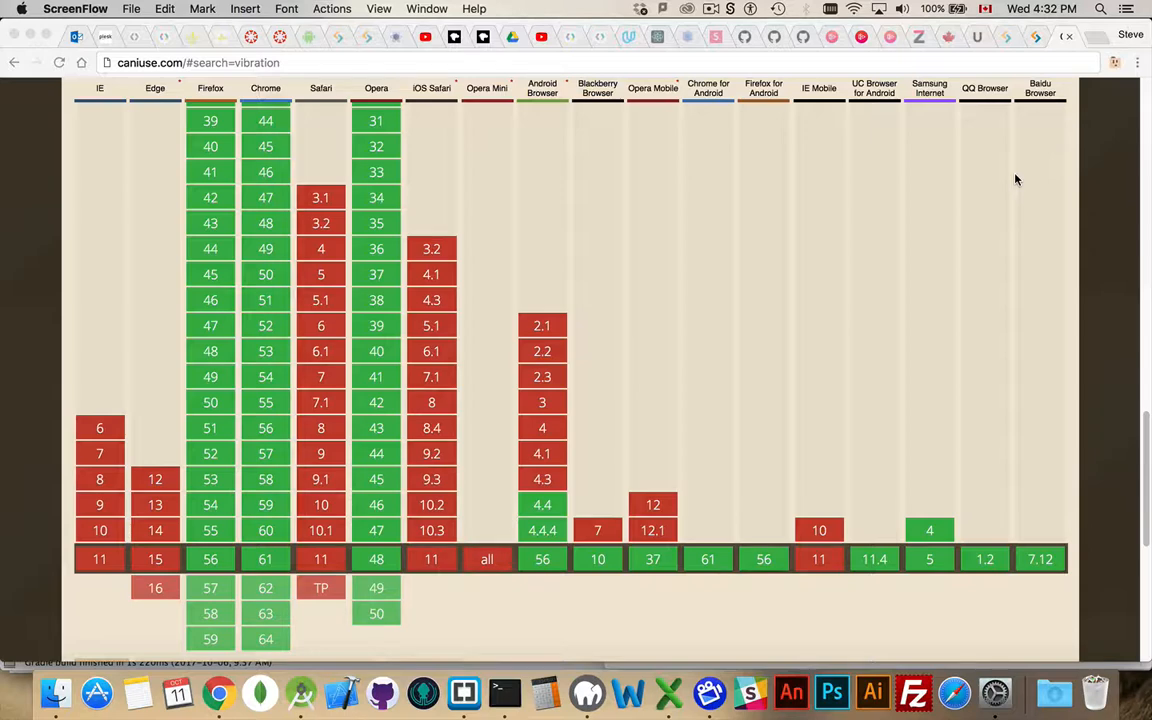
pyautogui.moveTo(889, 260)
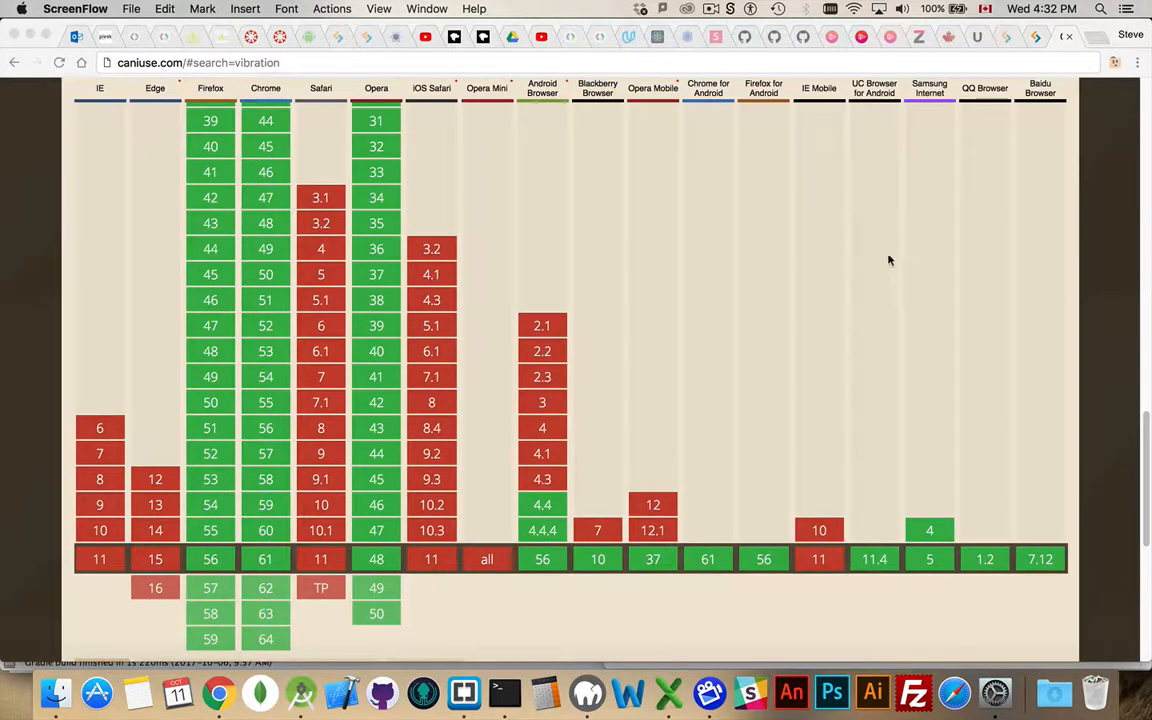
pyautogui.moveTo(114, 362)
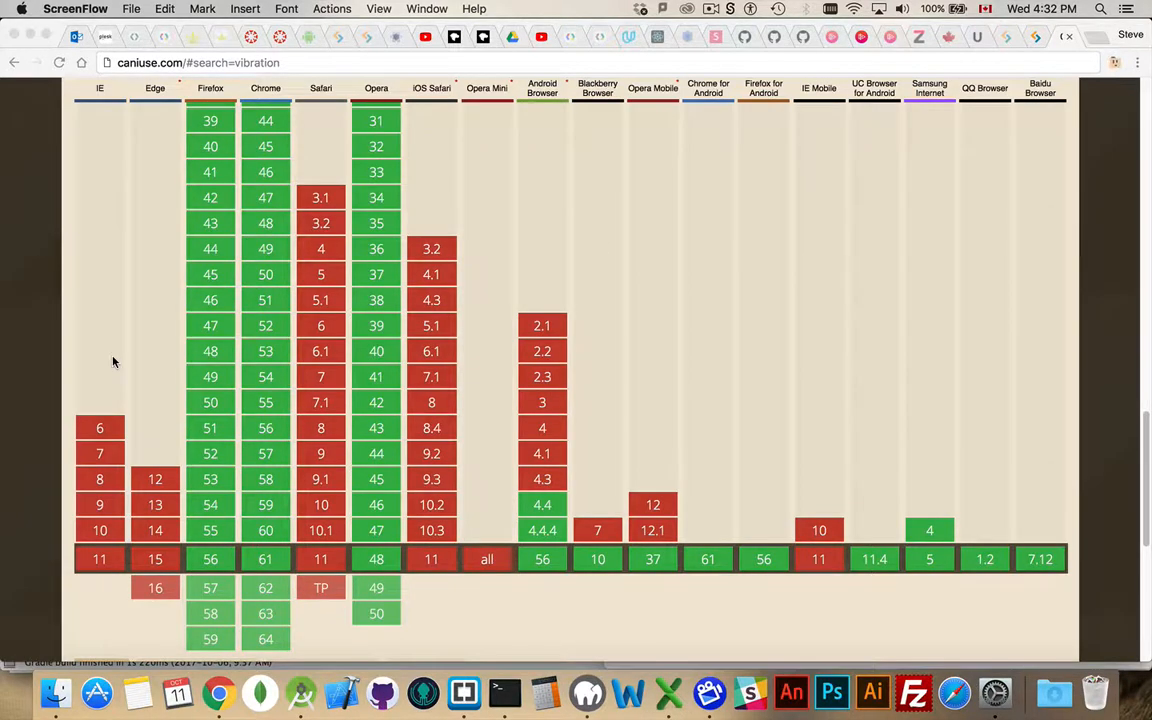
pyautogui.moveTo(94, 467)
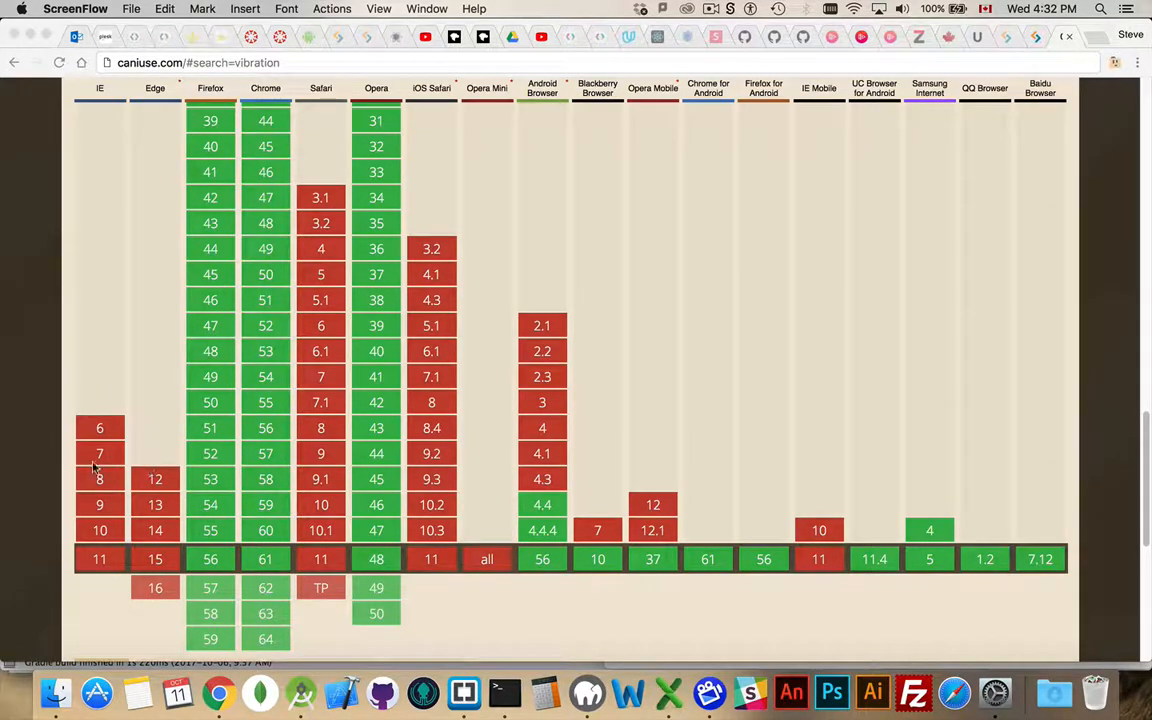
pyautogui.moveTo(820, 513)
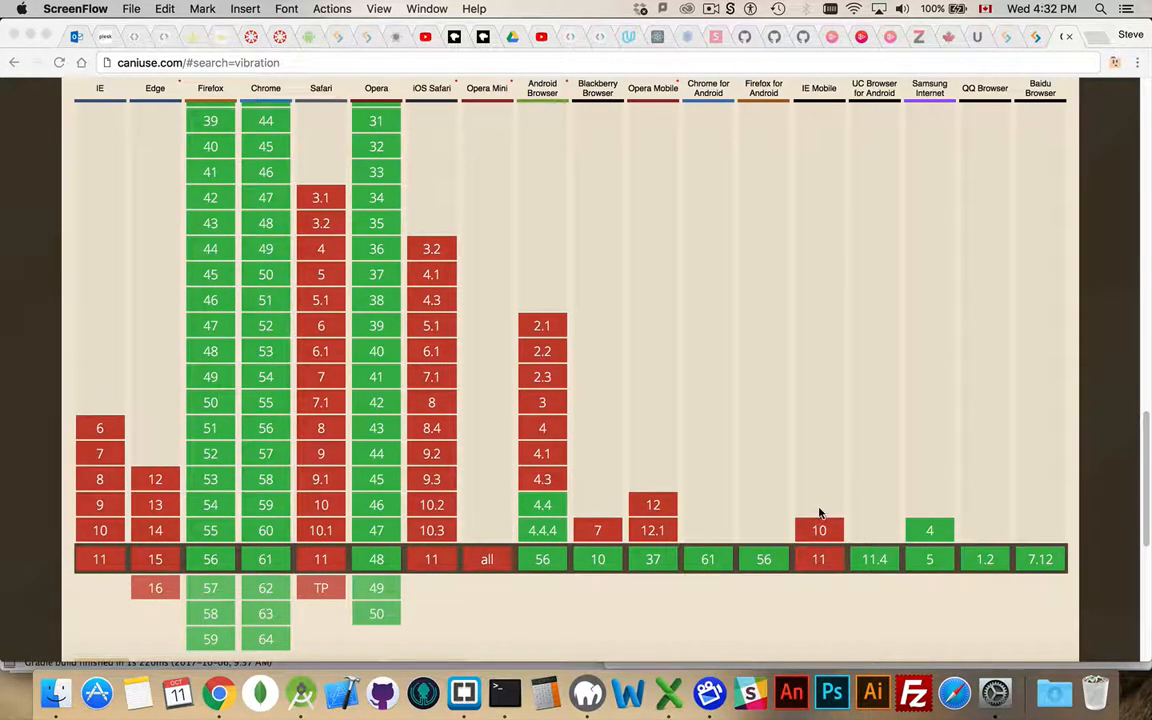
pyautogui.moveTo(435, 285)
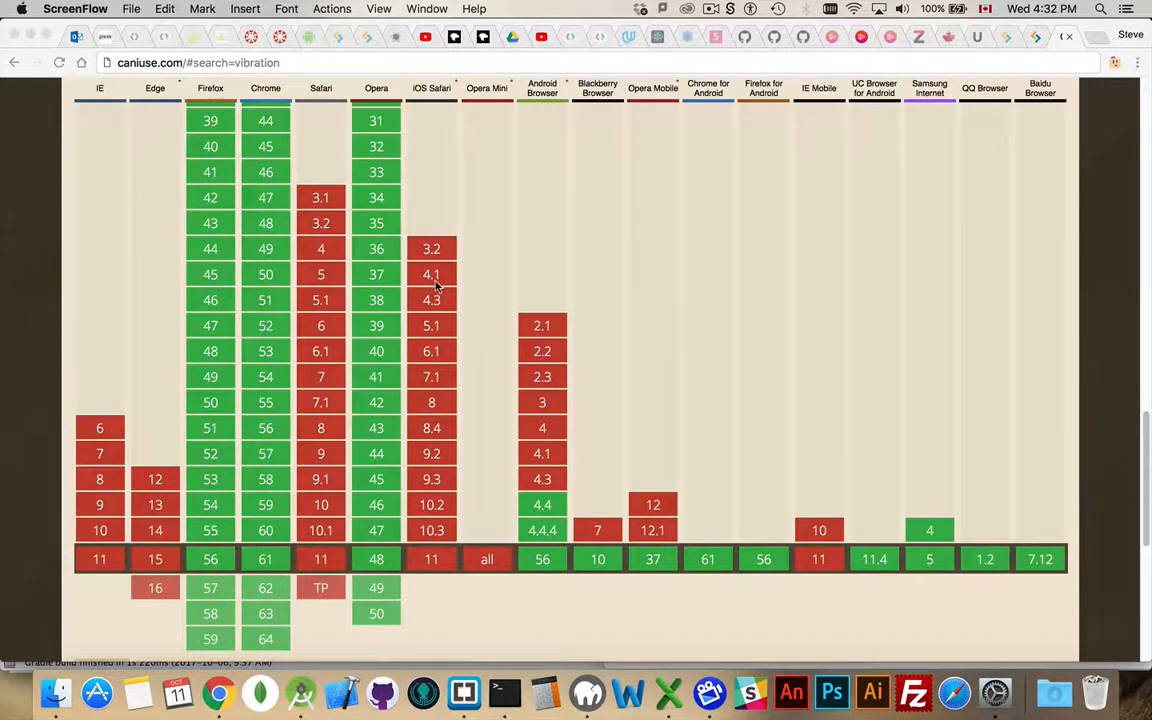
pyautogui.moveTo(503, 243)
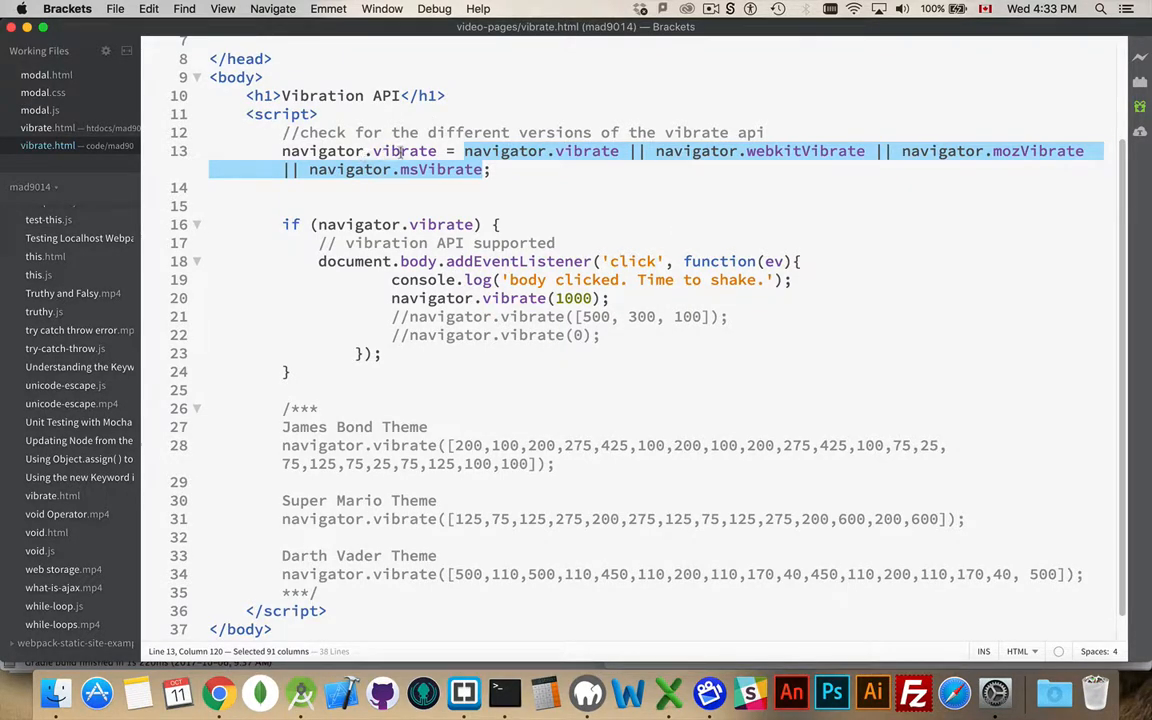
# - Inspect the webkitVibrate and msVibrate fallbacks, then select the // before navigator.vibrate(0)
pyautogui.click(467, 151)
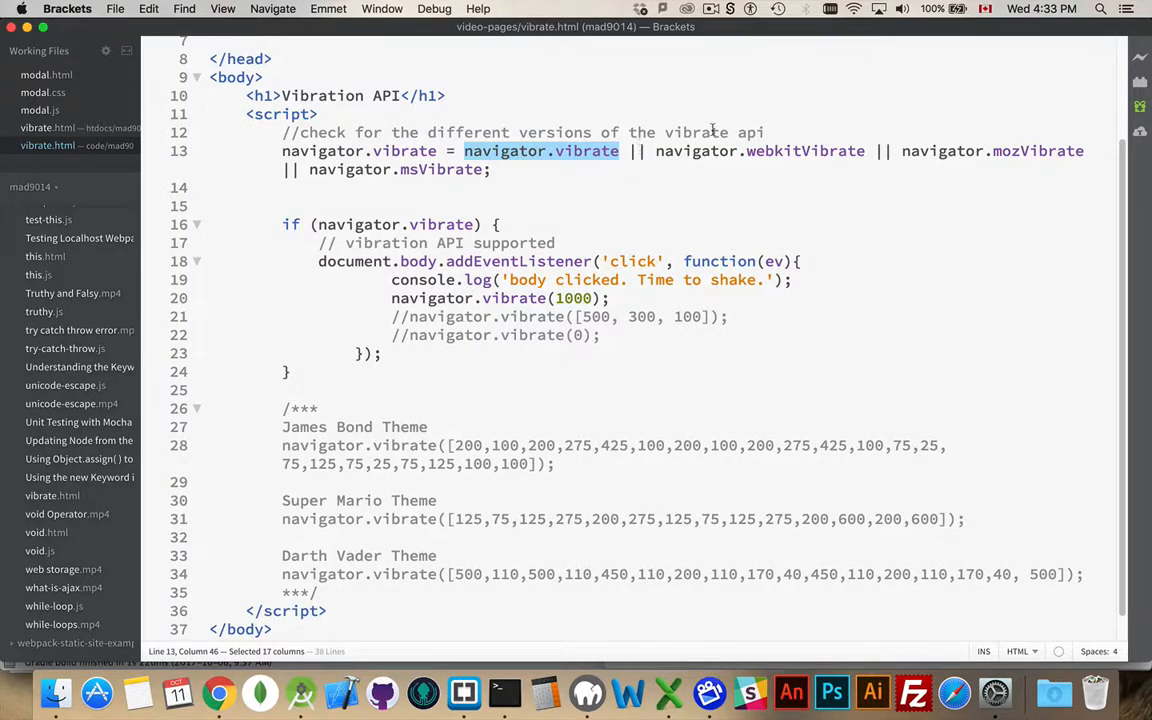
pyautogui.moveTo(815, 155)
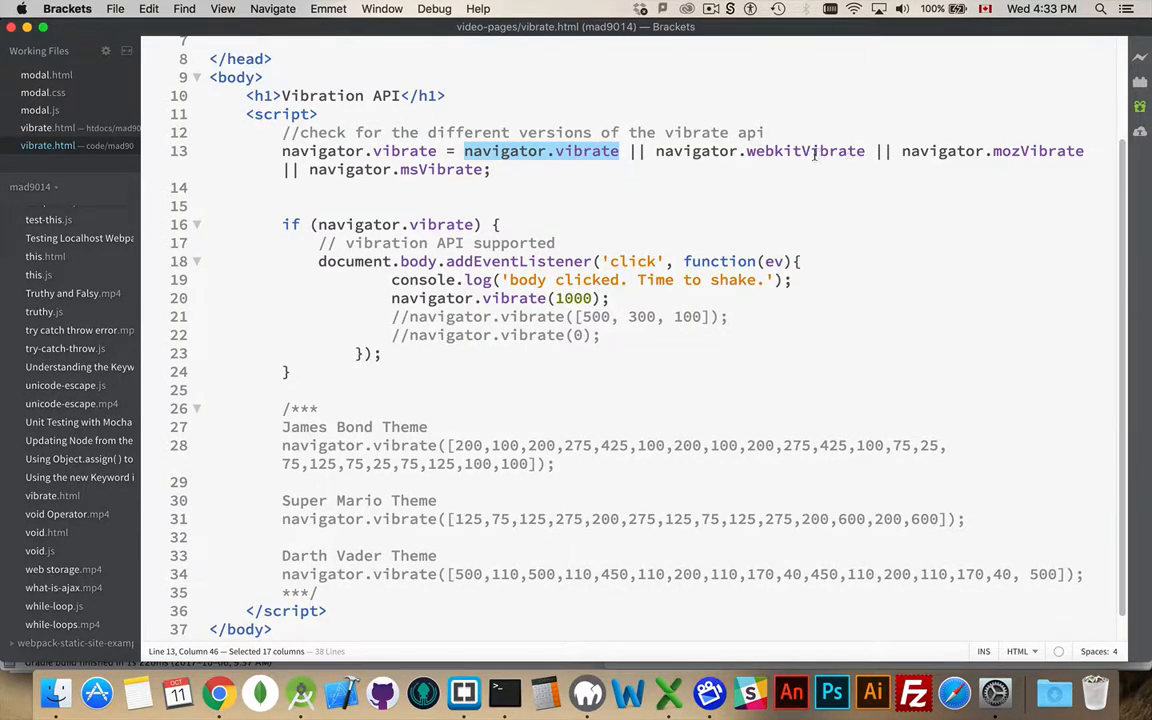
pyautogui.doubleClick(805, 150)
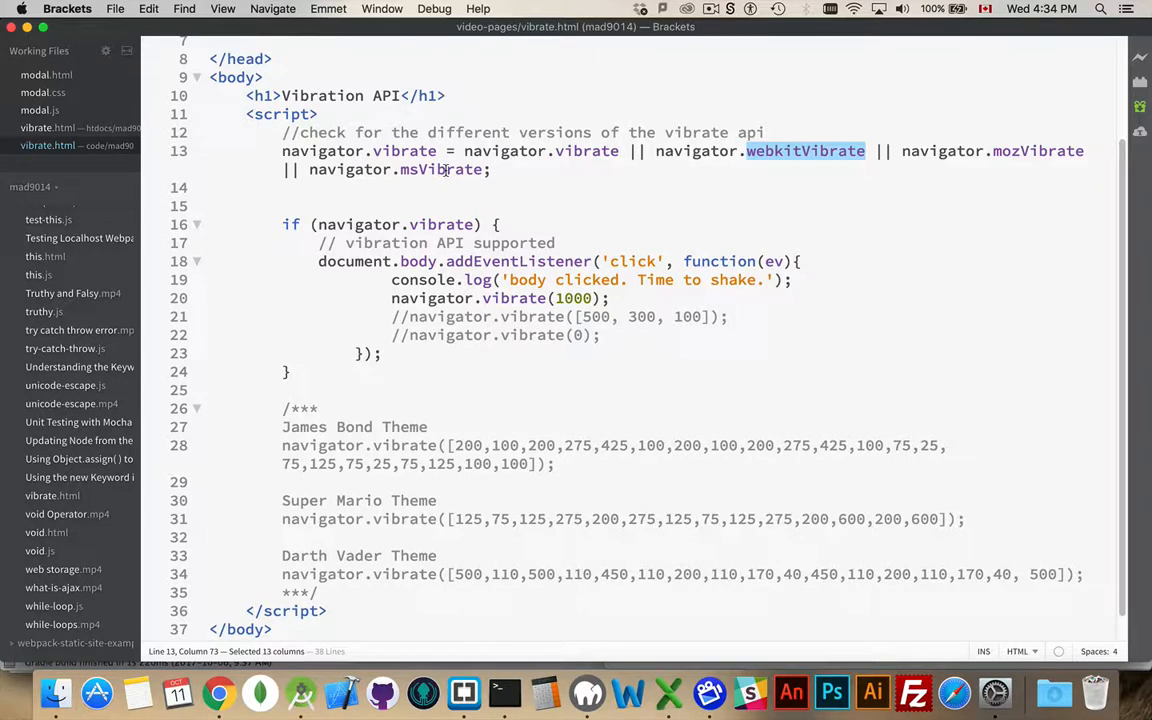
pyautogui.doubleClick(440, 169)
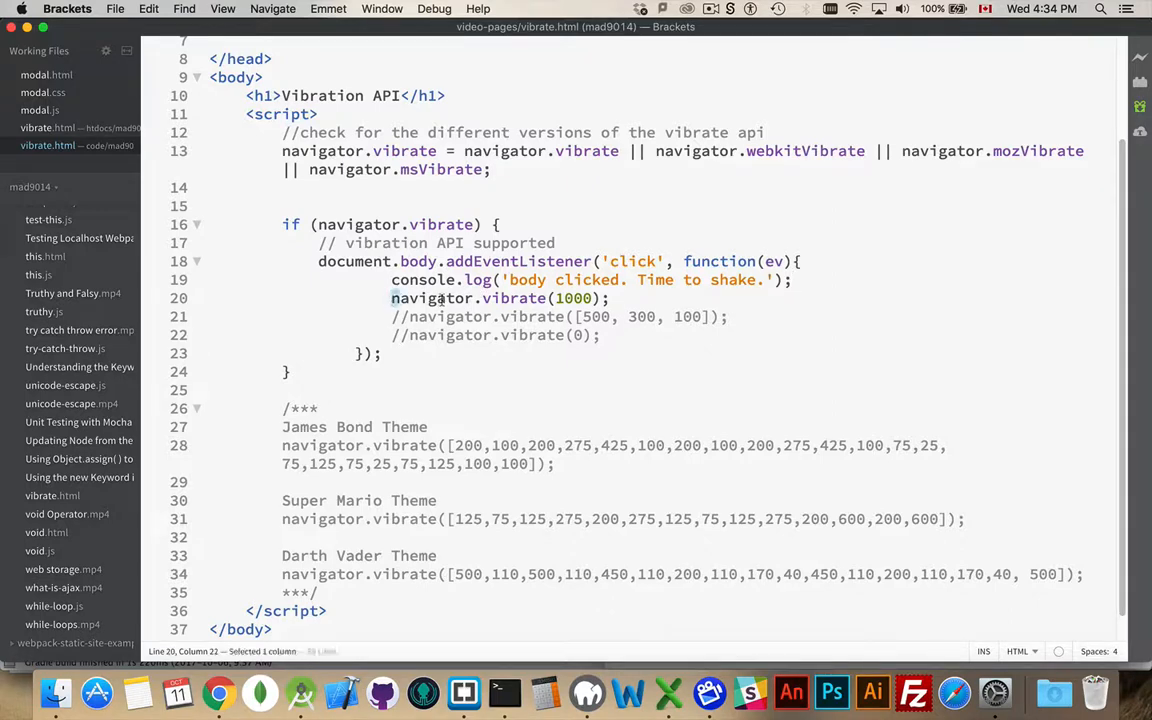
pyautogui.moveTo(391, 298); pyautogui.dragTo(600, 335)
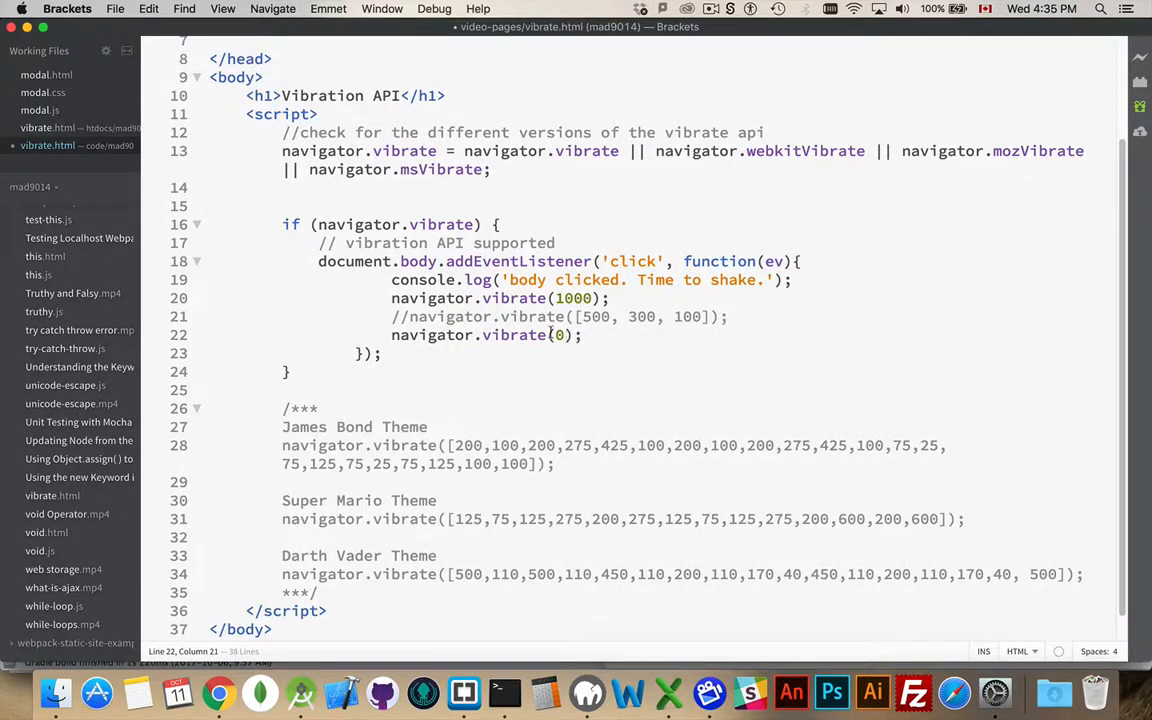
pyautogui.moveTo(590, 347)
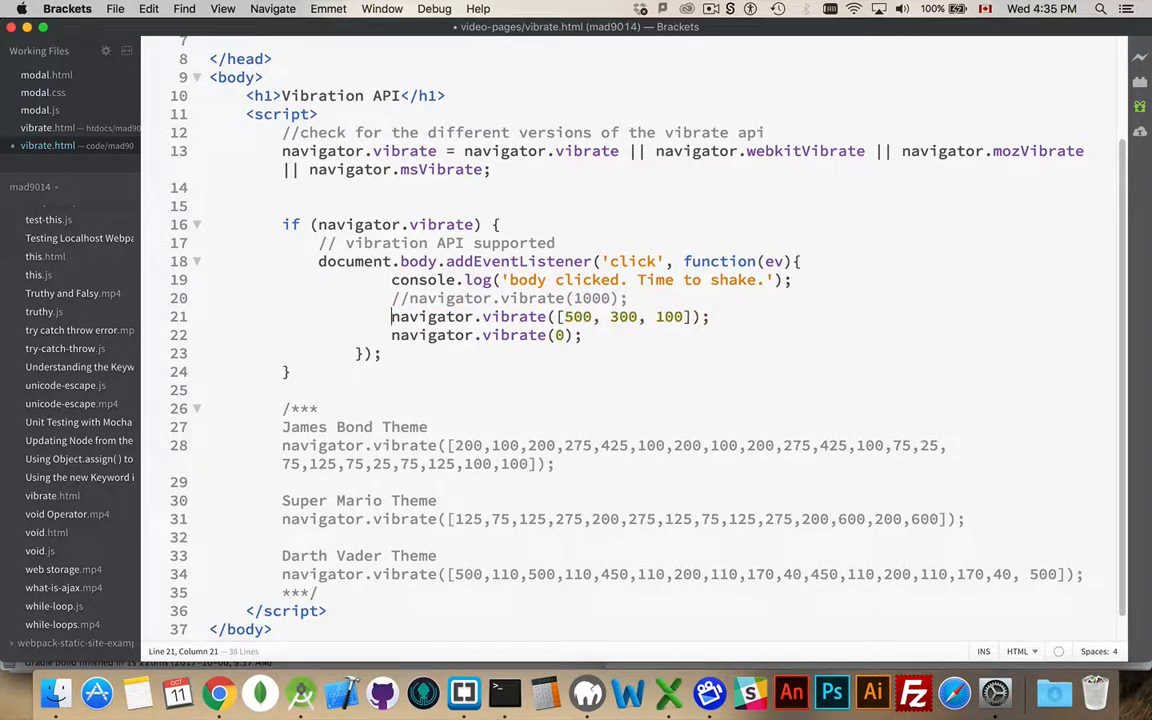
# - Comment out the vibrate(1000) and vibrate(0) calls and select 500 in the pattern
pyautogui.write('//')
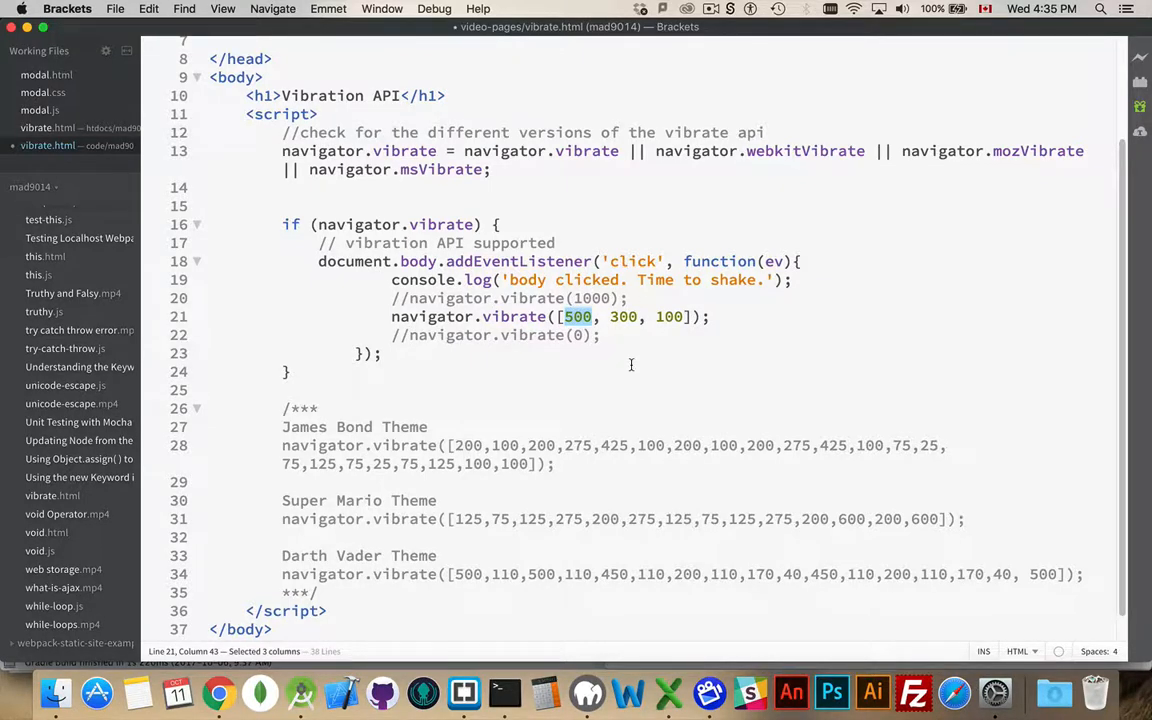
pyautogui.doubleClick(623, 316)
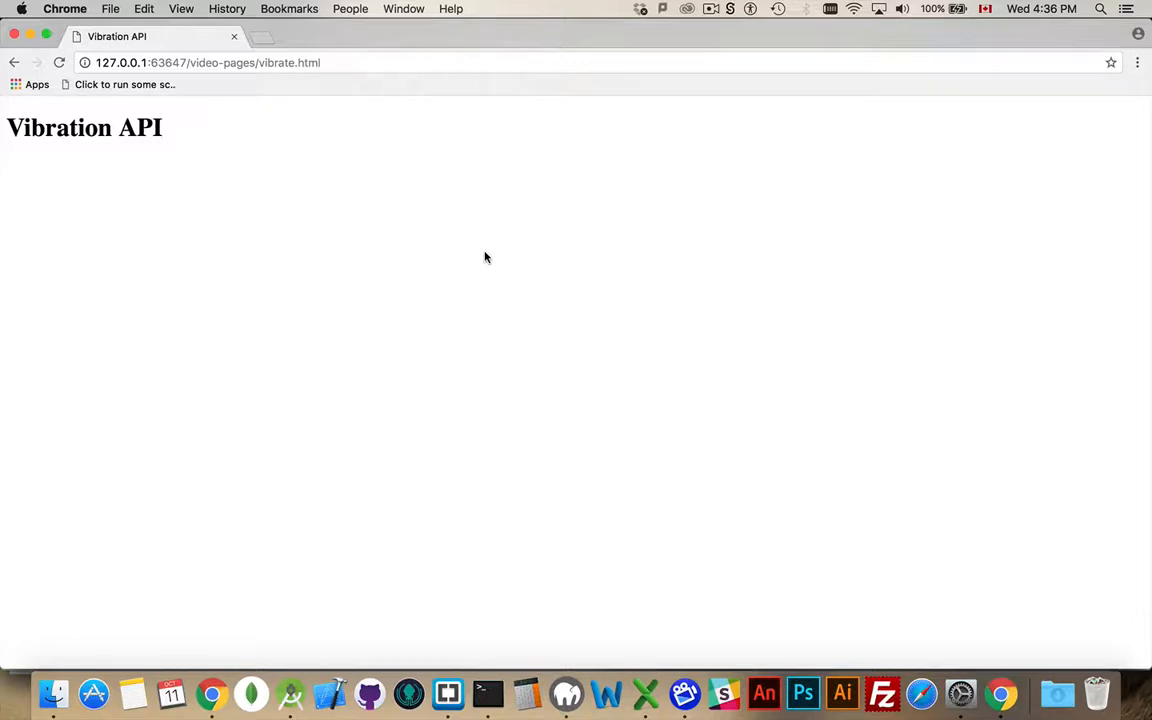
pyautogui.moveTo(390, 157)
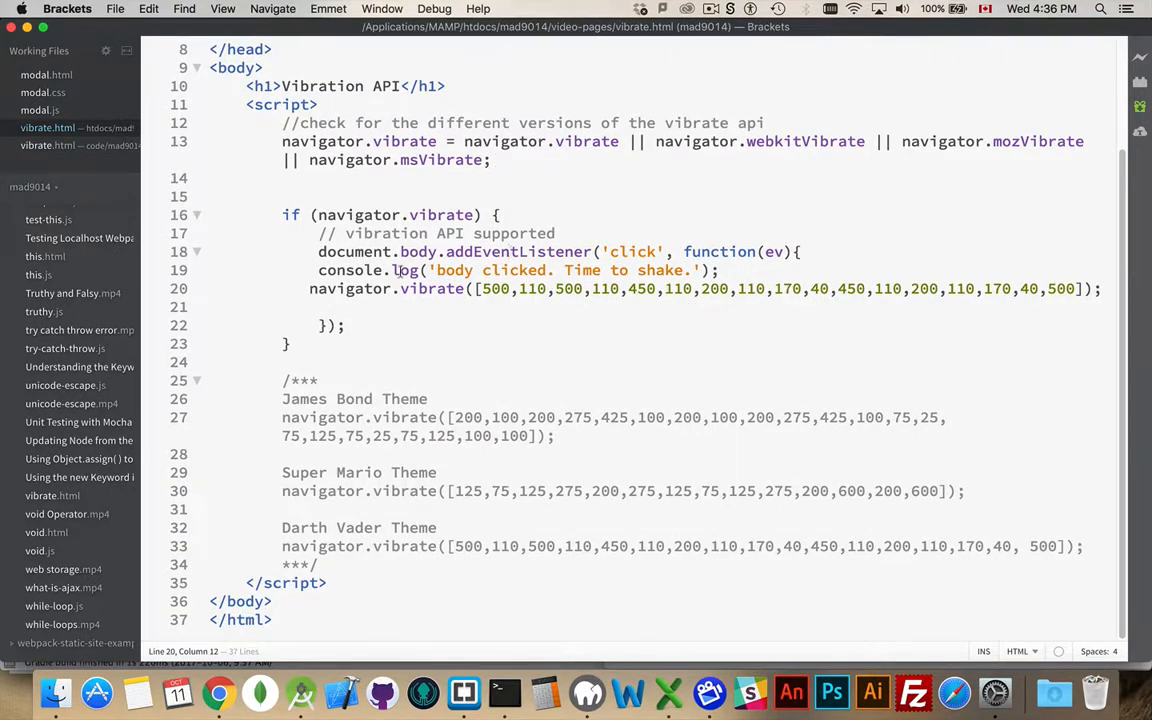
# - Select the Darth Vader vibration call on line 20 of htdocs vibrate.html
pyautogui.moveTo(309, 289); pyautogui.dragTo(309, 307)
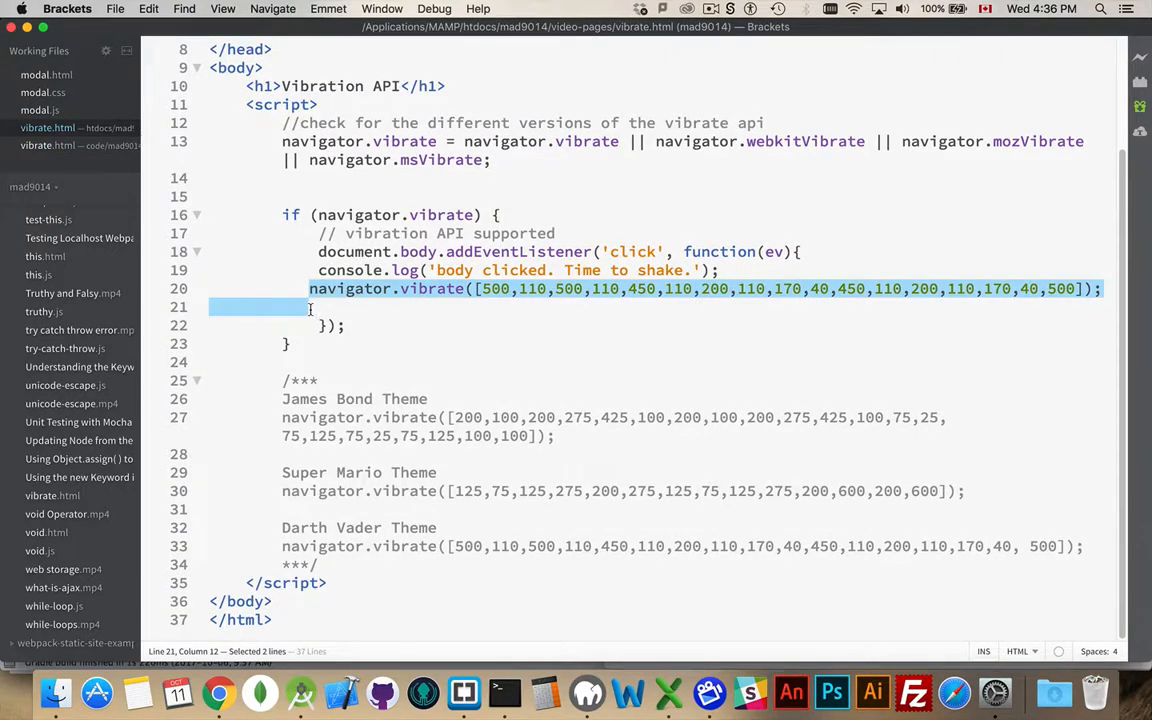
pyautogui.moveTo(938, 327)
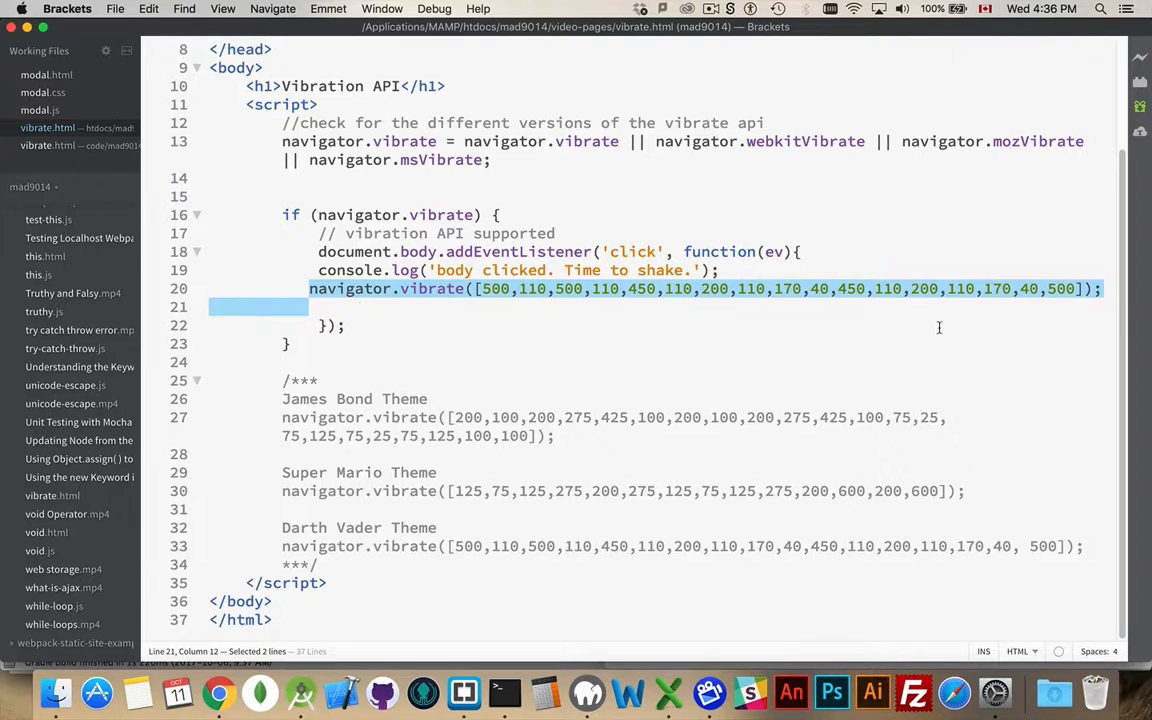
pyautogui.moveTo(767, 330)
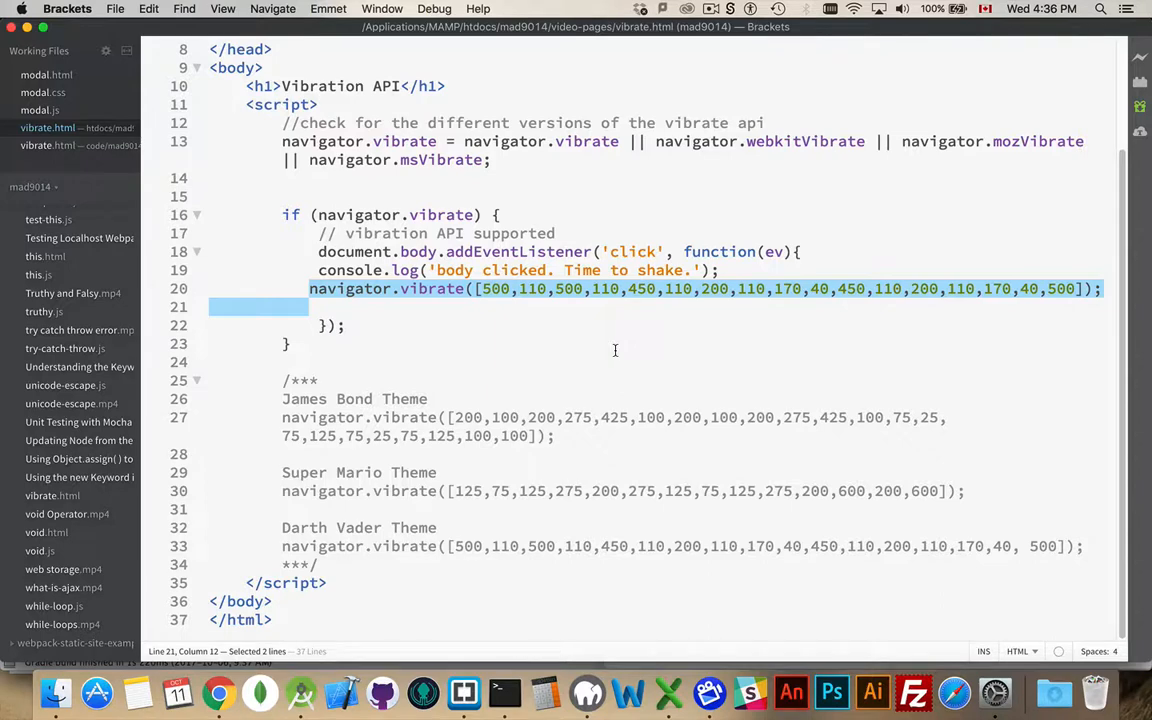
pyautogui.moveTo(1052, 315)
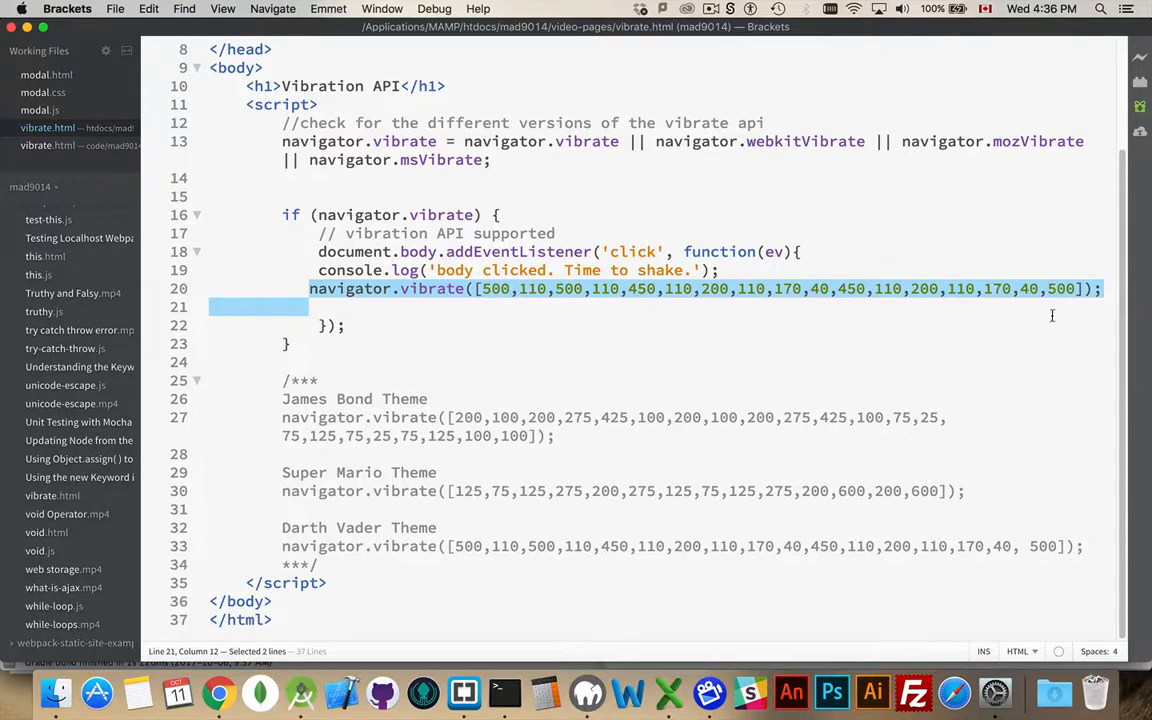
pyautogui.moveTo(1084, 320)
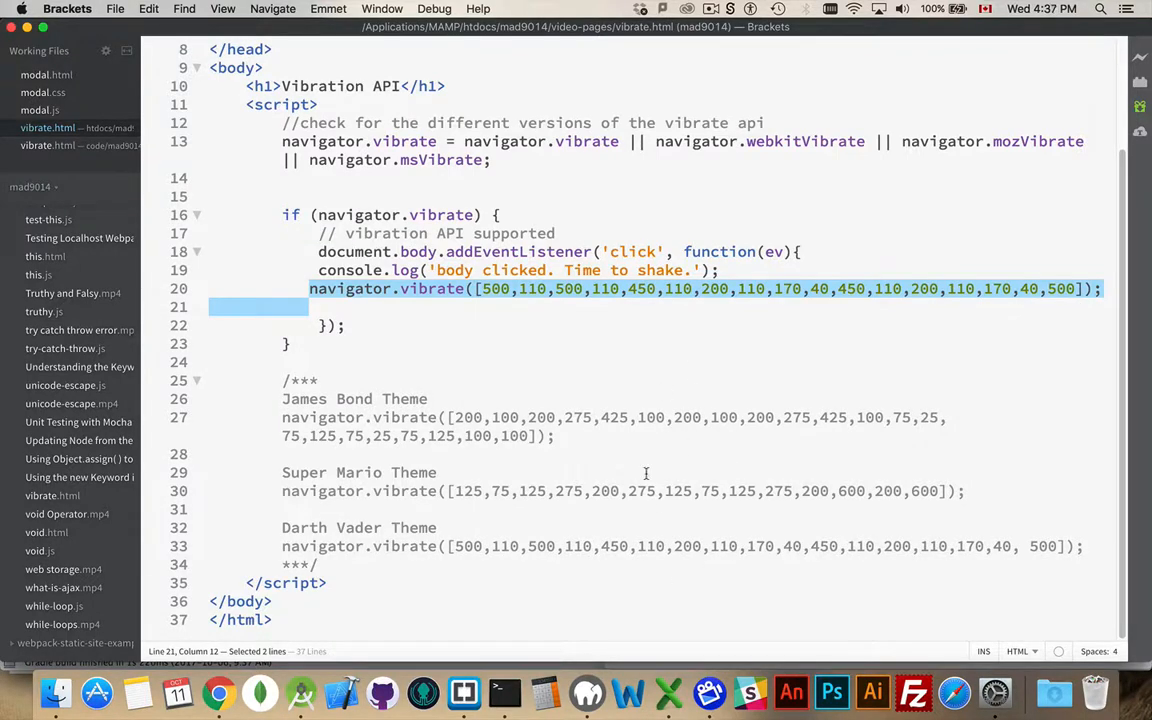
pyautogui.moveTo(721, 372)
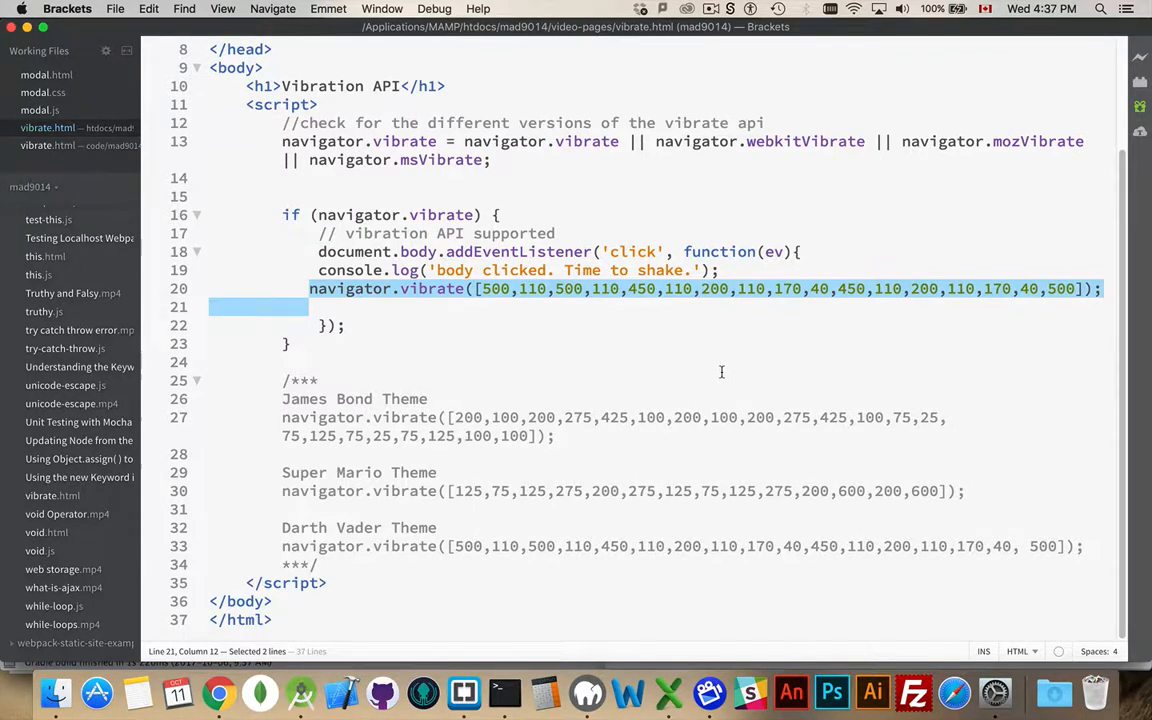